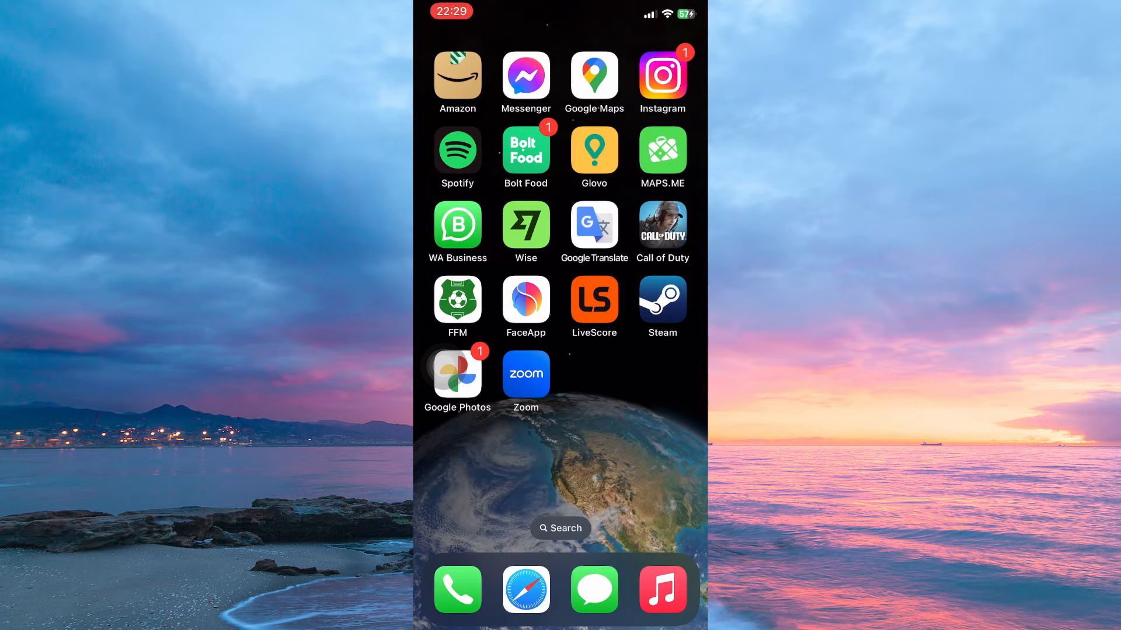
Step: Launch Instagram and reach the account's Settings and privacy page from the profile menu
left_click(660, 74)
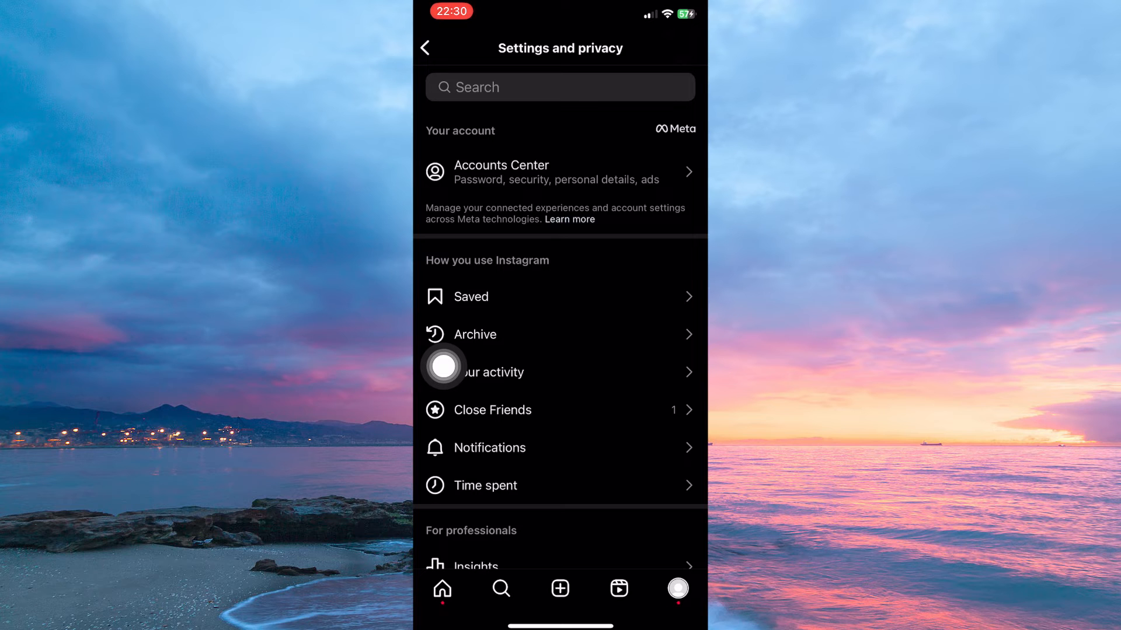
Step: Open Accounts Centre's Profiles page listing the linked Instagram and Facebook profiles
left_click(559, 172)
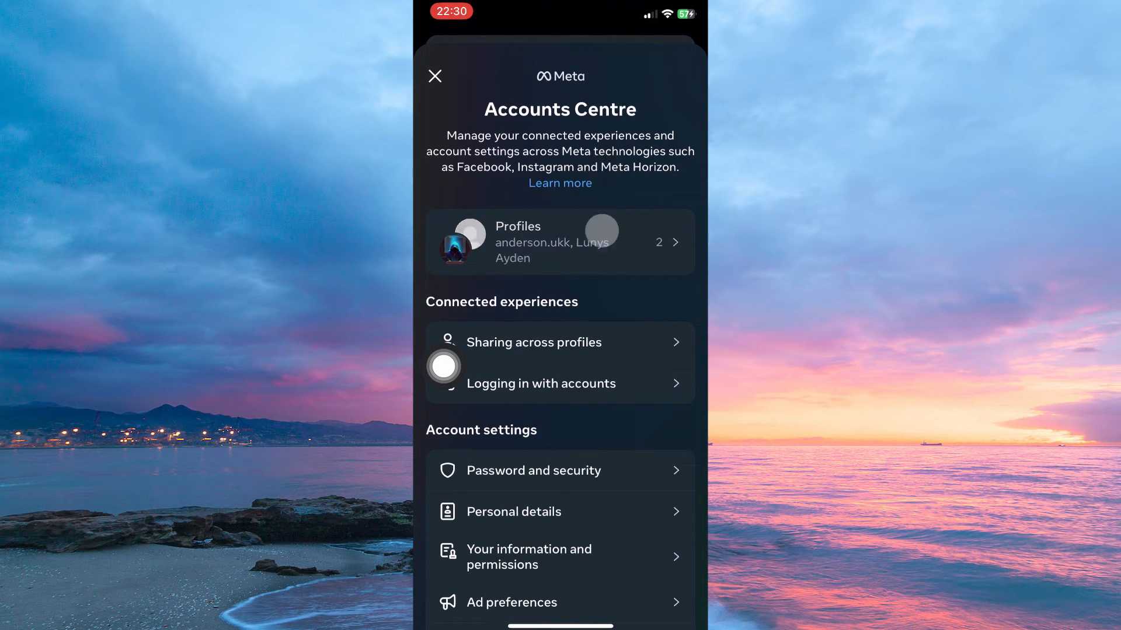
left_click(560, 242)
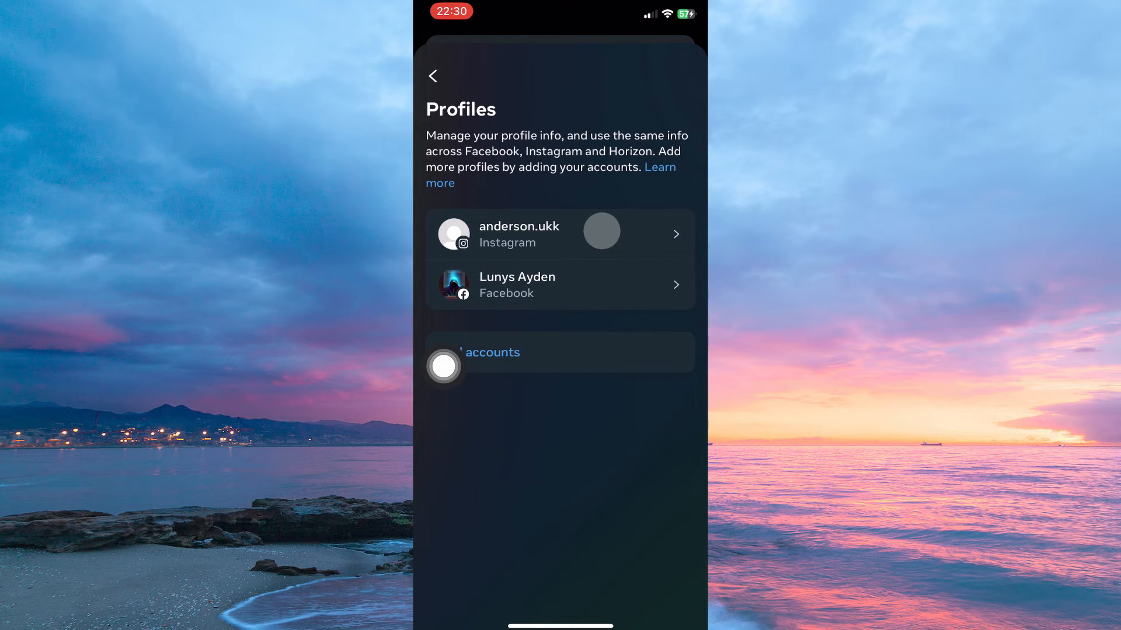